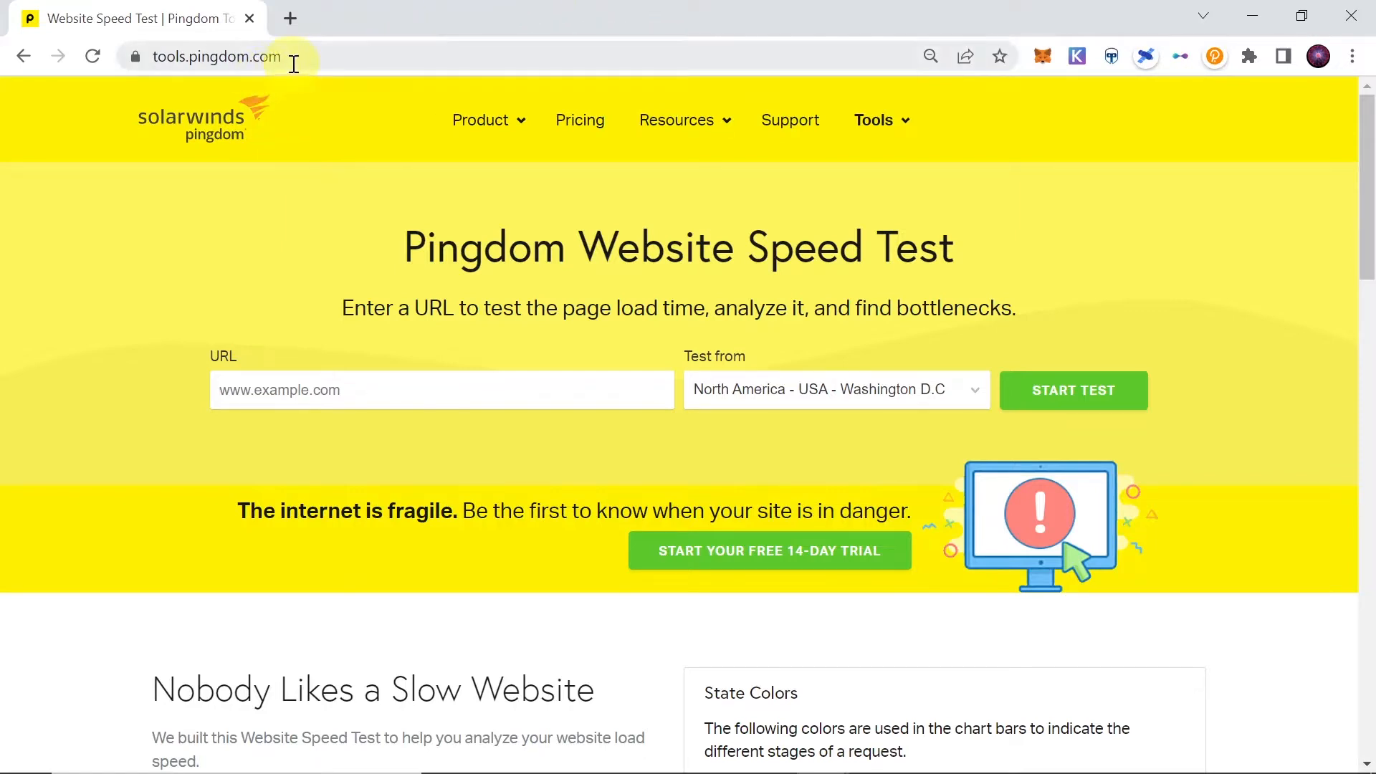
{"action": "mouse_move", "coordinate": [264, 92]}
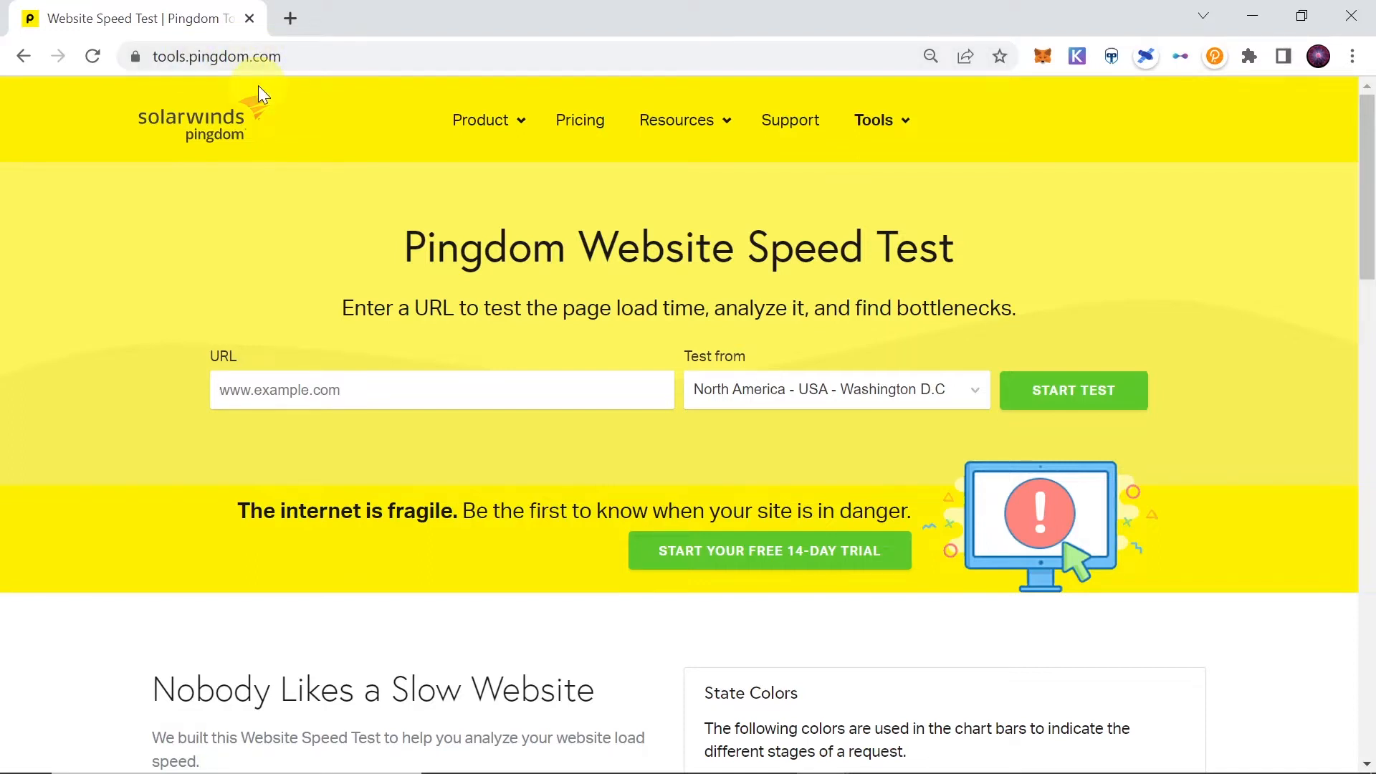
{"action": "mouse_move", "coordinate": [697, 385]}
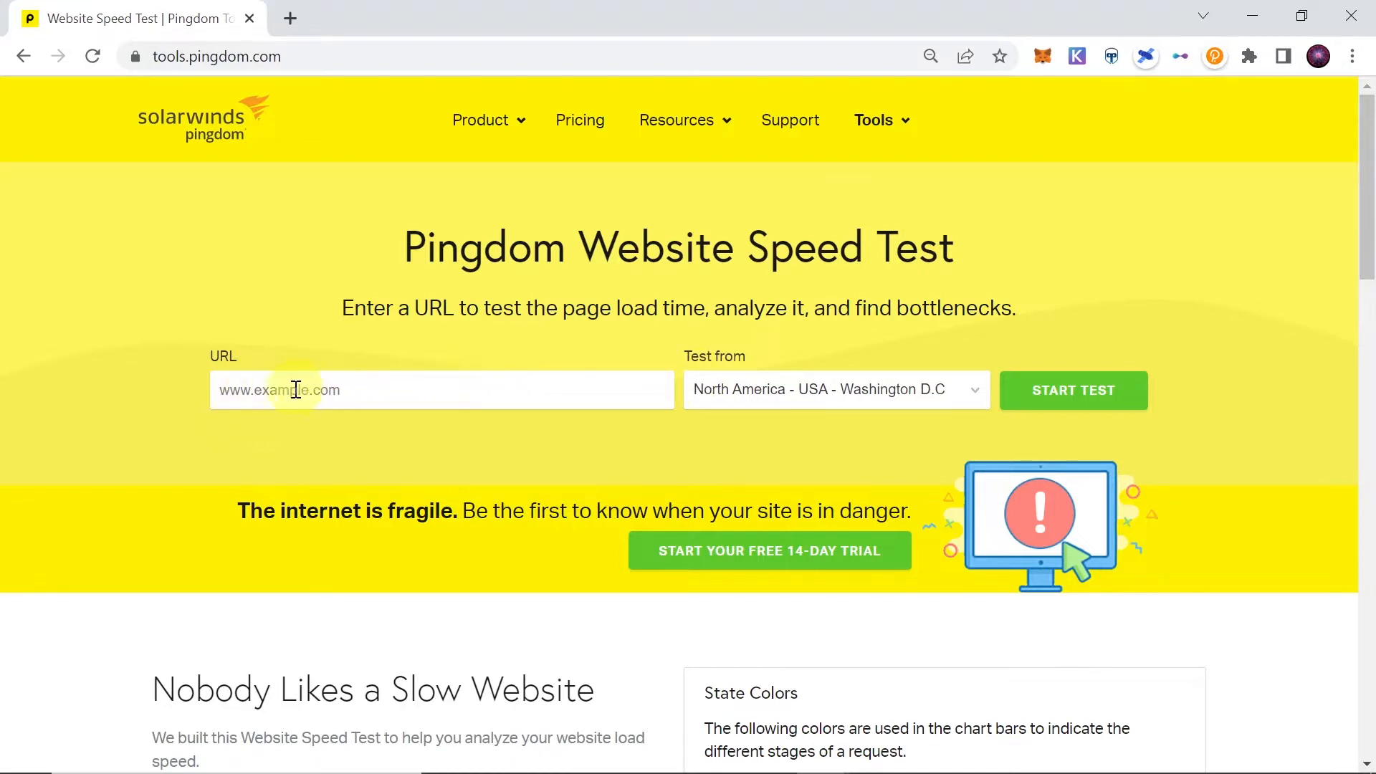
{"action": "type", "text": "https://legendsofelysium.io/"}
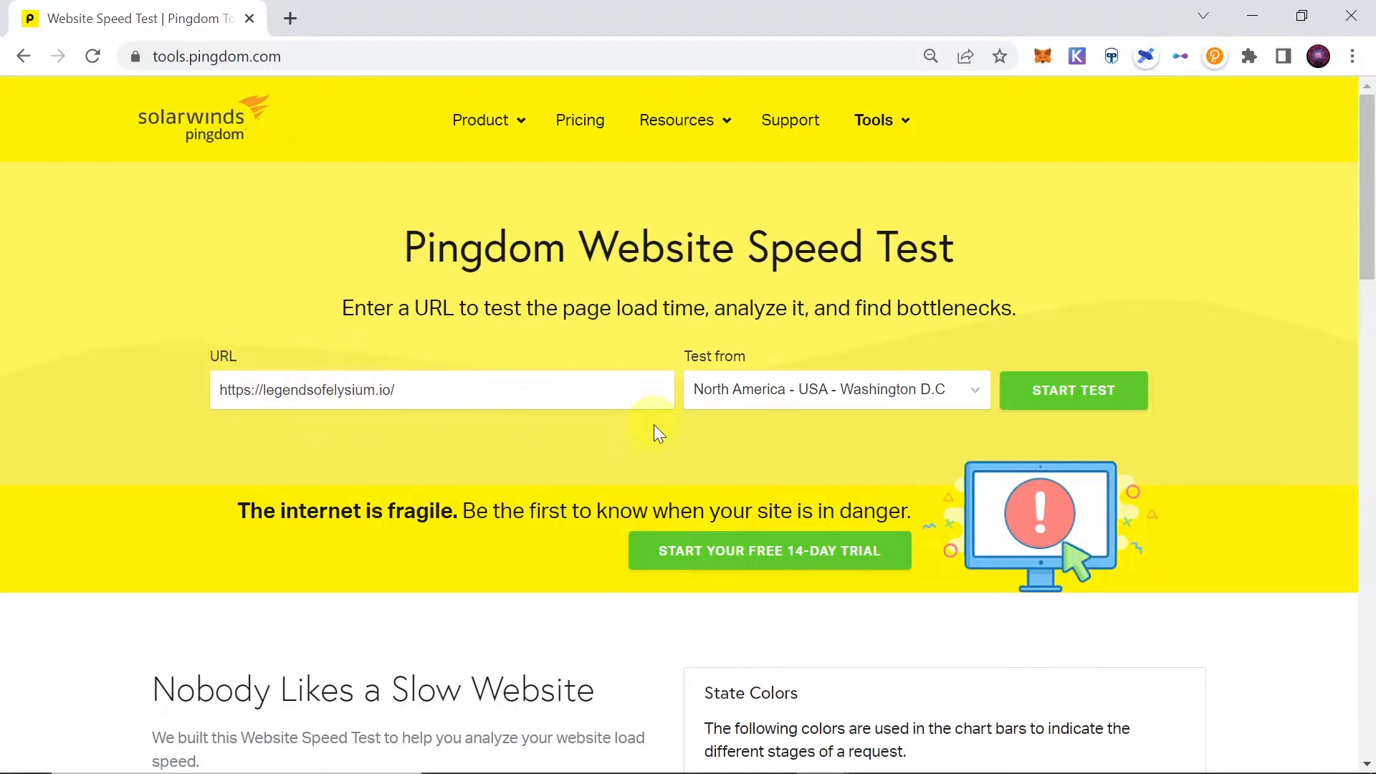
{"action": "mouse_move", "coordinate": [771, 397]}
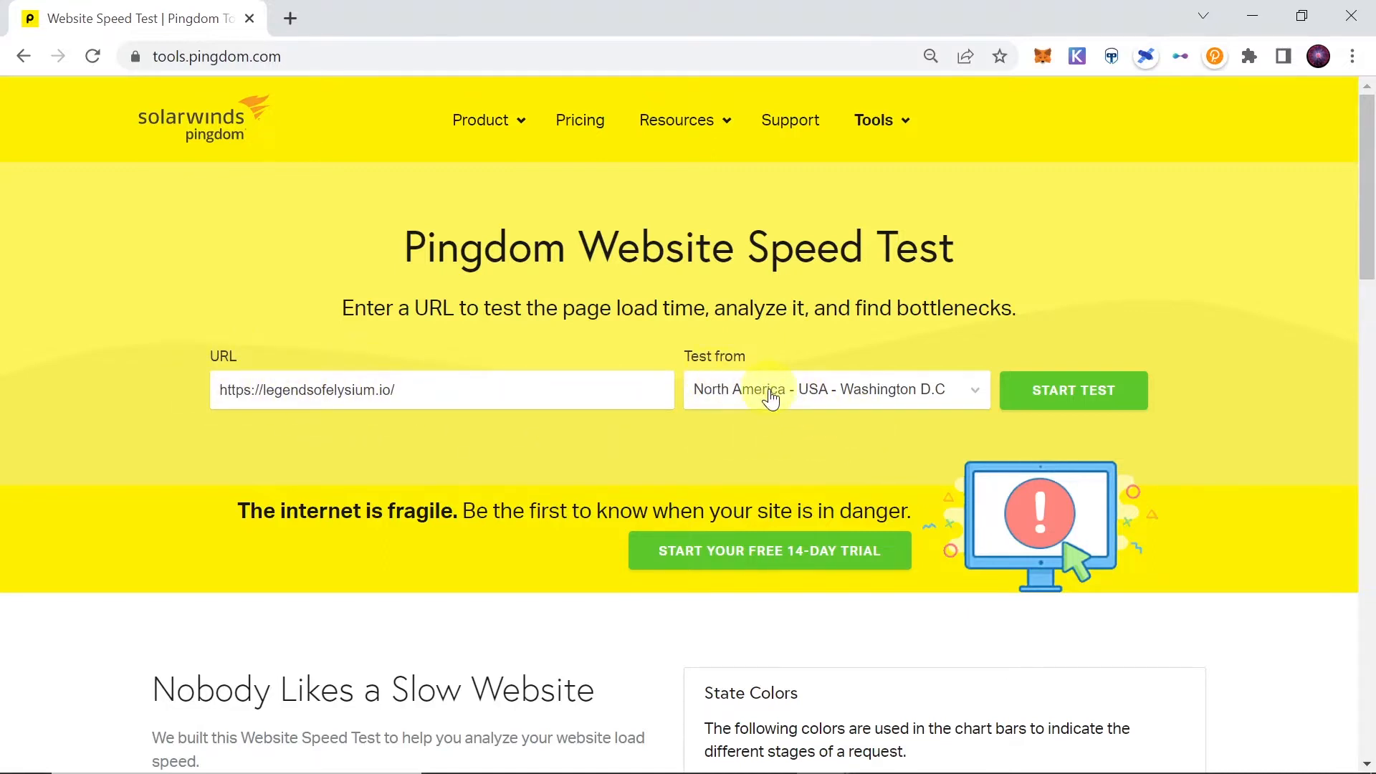
{"action": "left_click", "coordinate": [834, 390]}
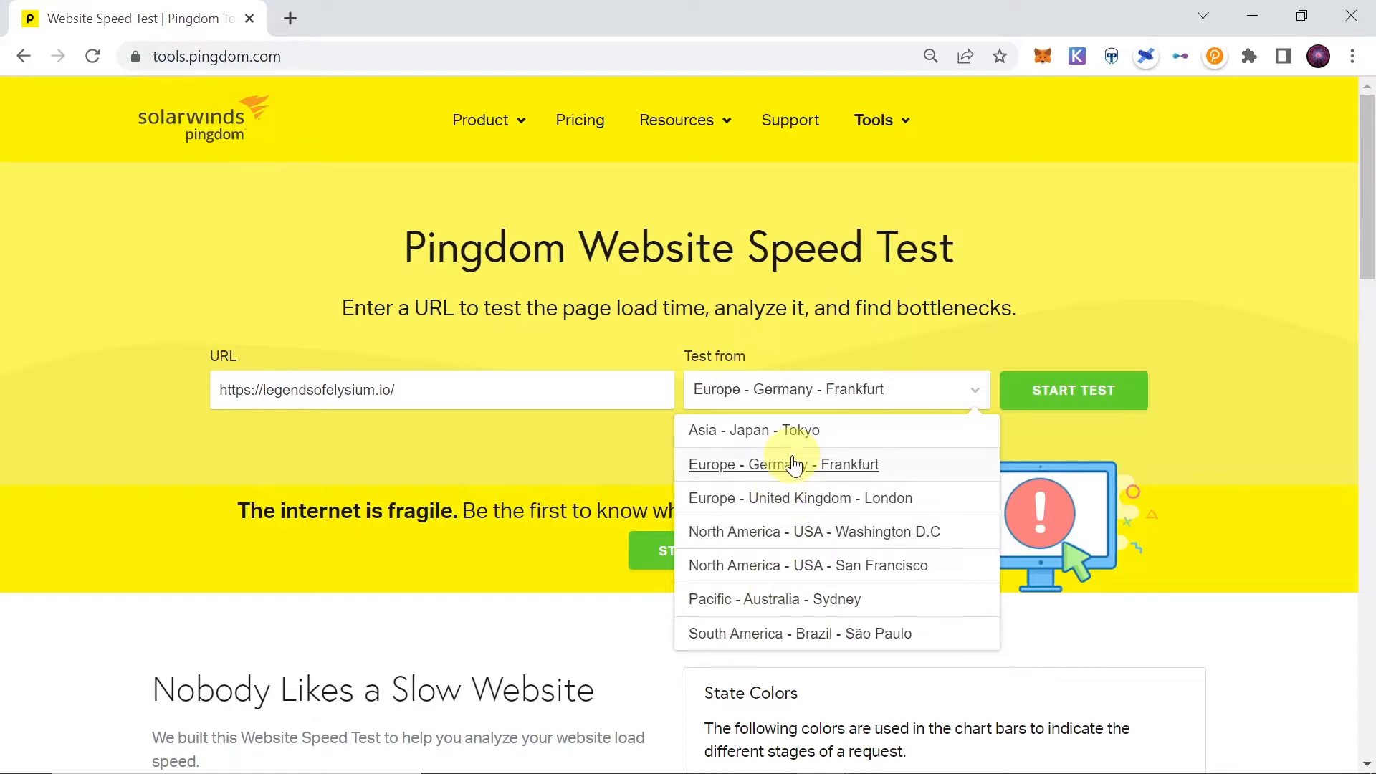
{"action": "left_click", "coordinate": [752, 430]}
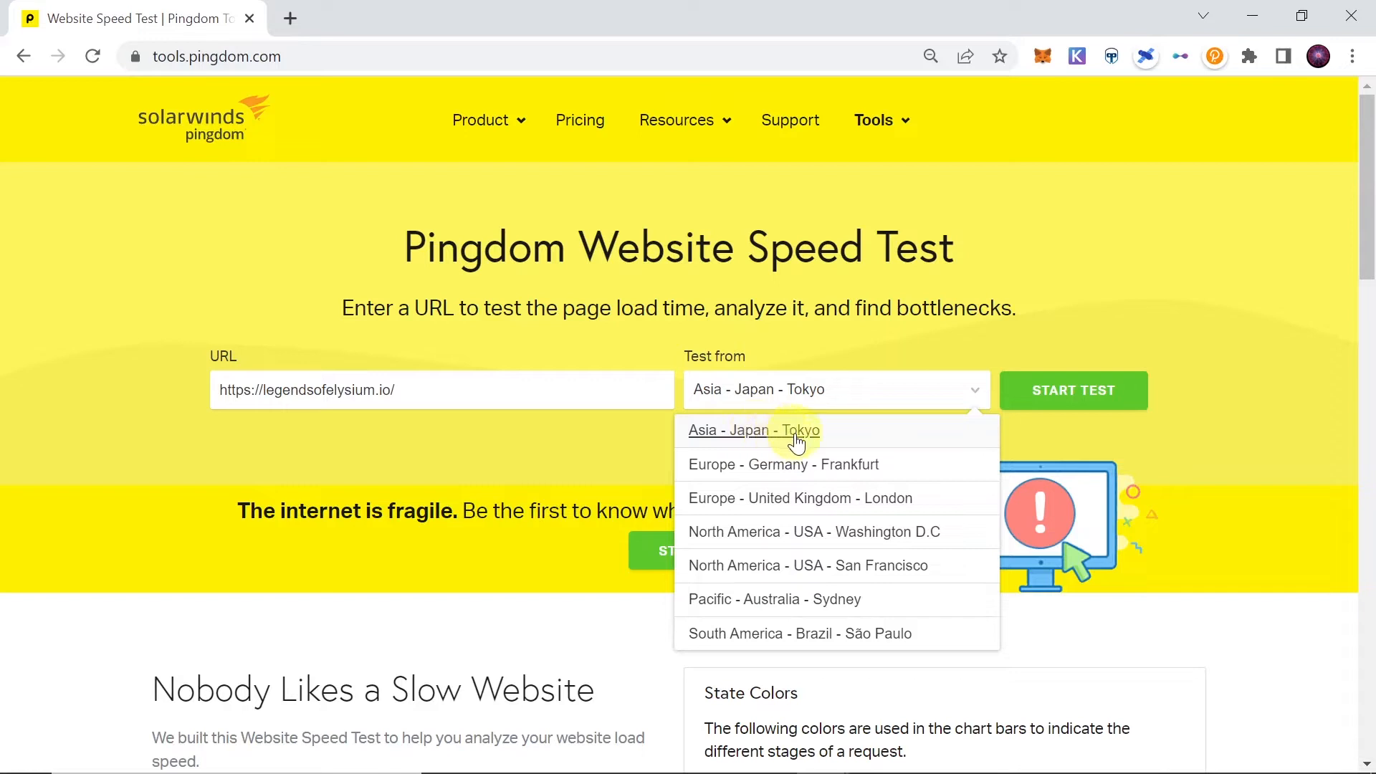
{"action": "left_click", "coordinate": [752, 430]}
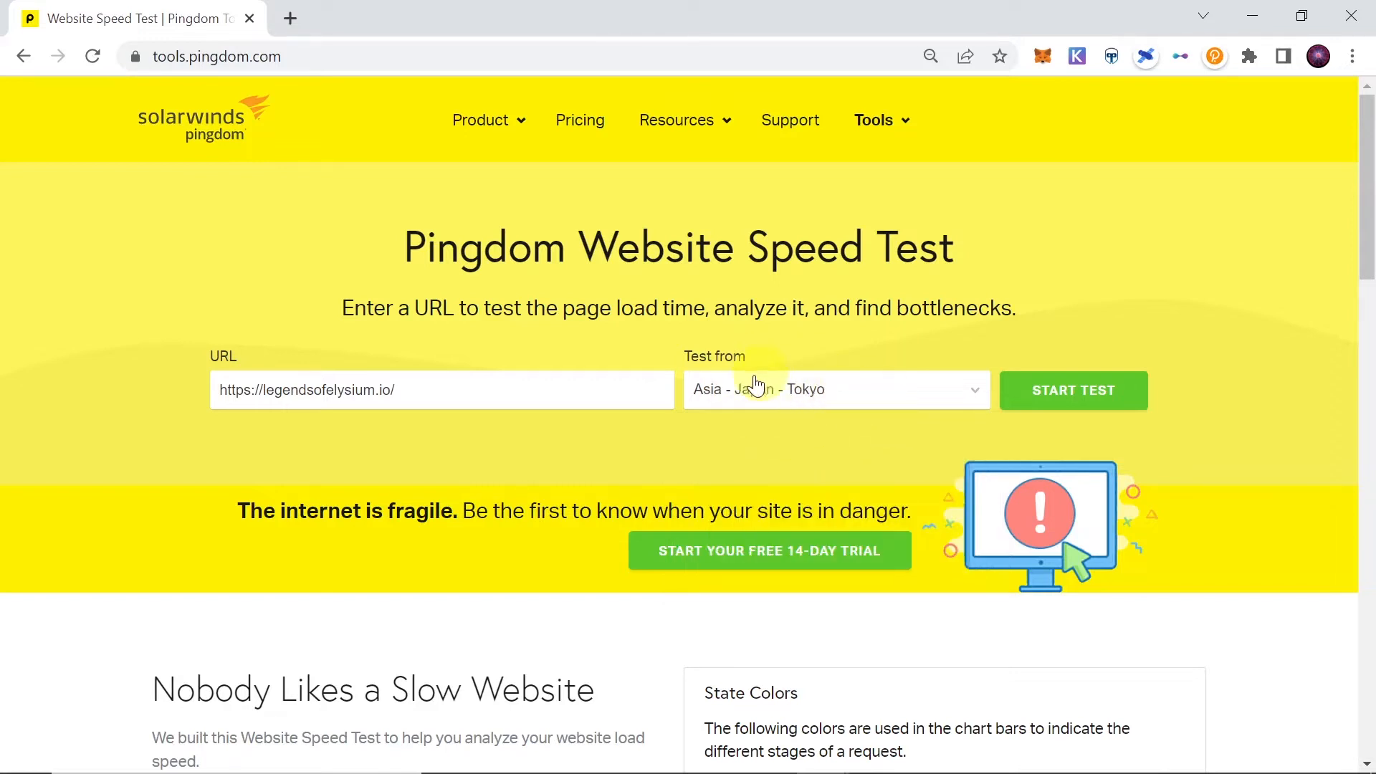
{"action": "left_click", "coordinate": [835, 390]}
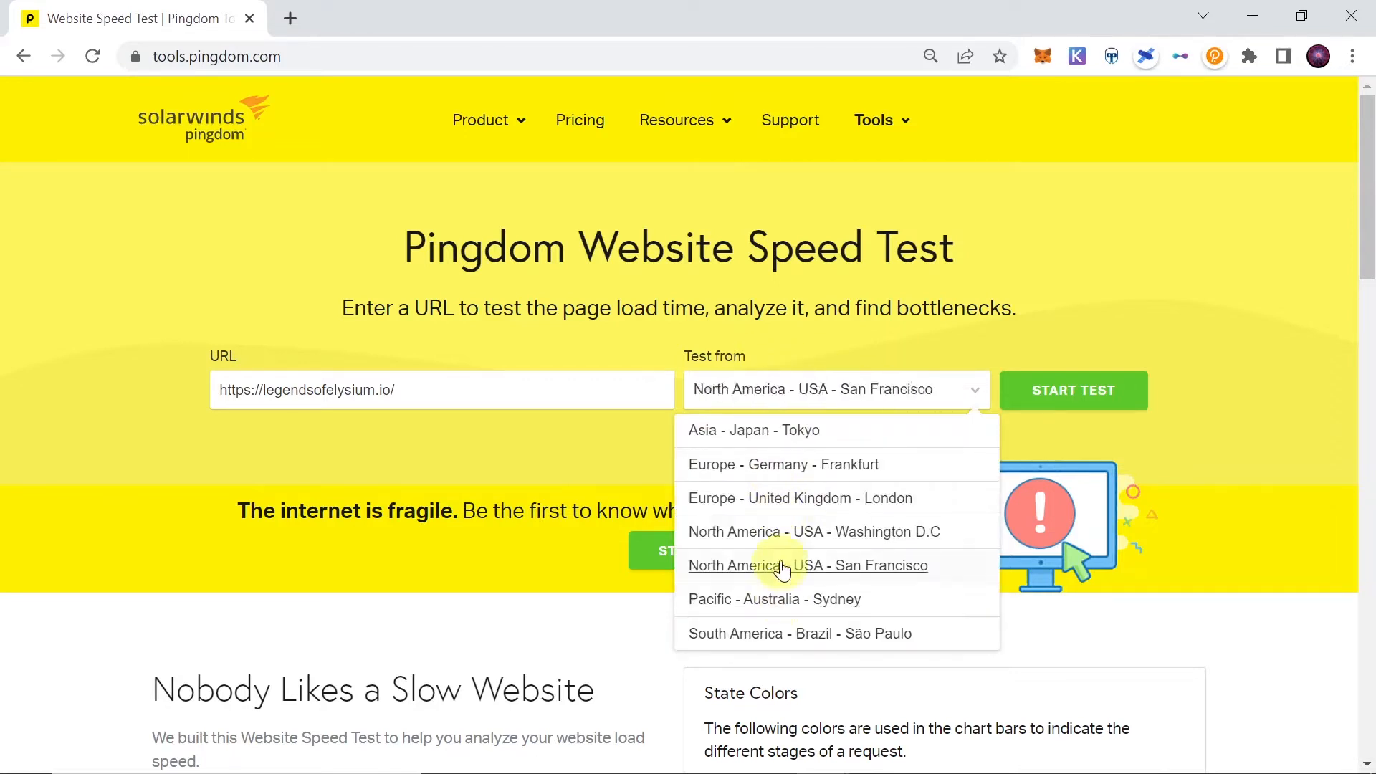
{"action": "left_click", "coordinate": [783, 465]}
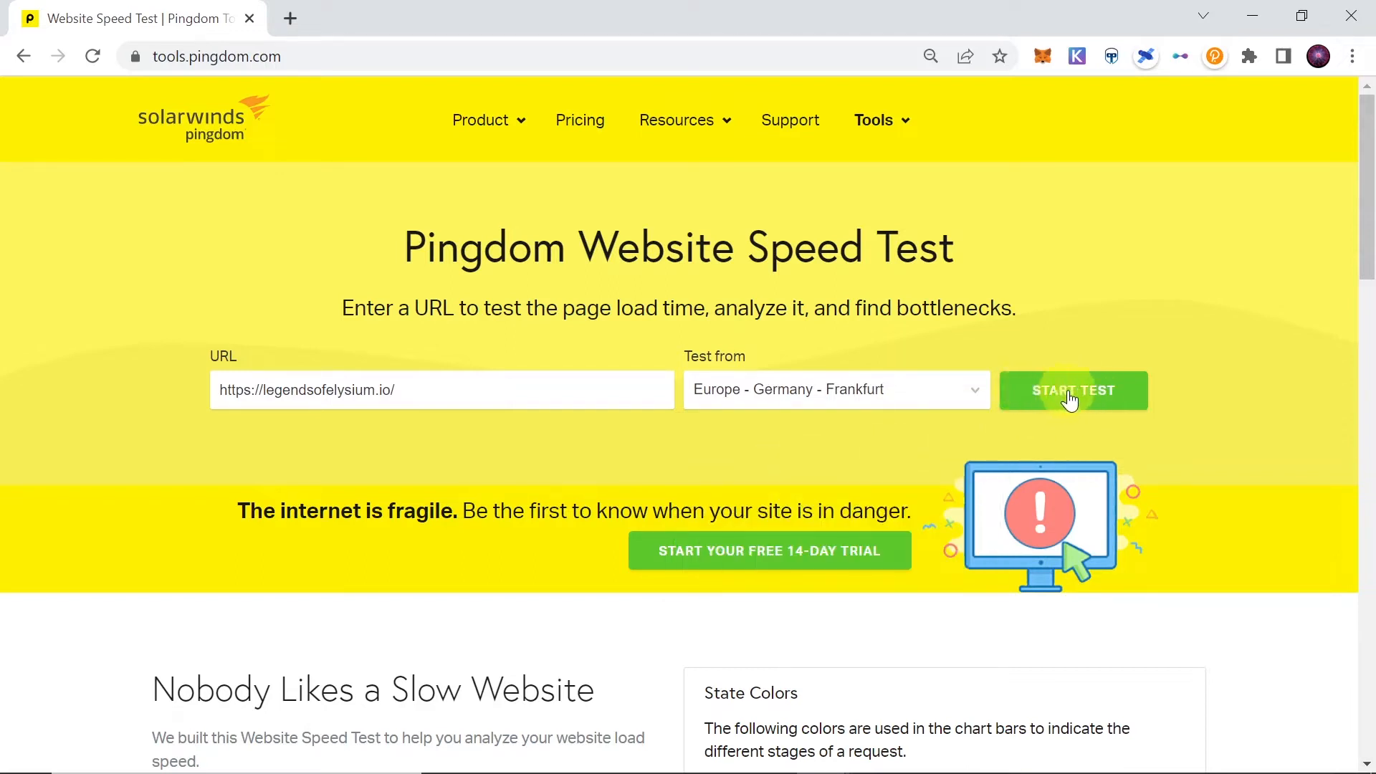
Start the speed test of legendsofelysium.io from Frankfurt.
{"action": "left_click", "coordinate": [1073, 389]}
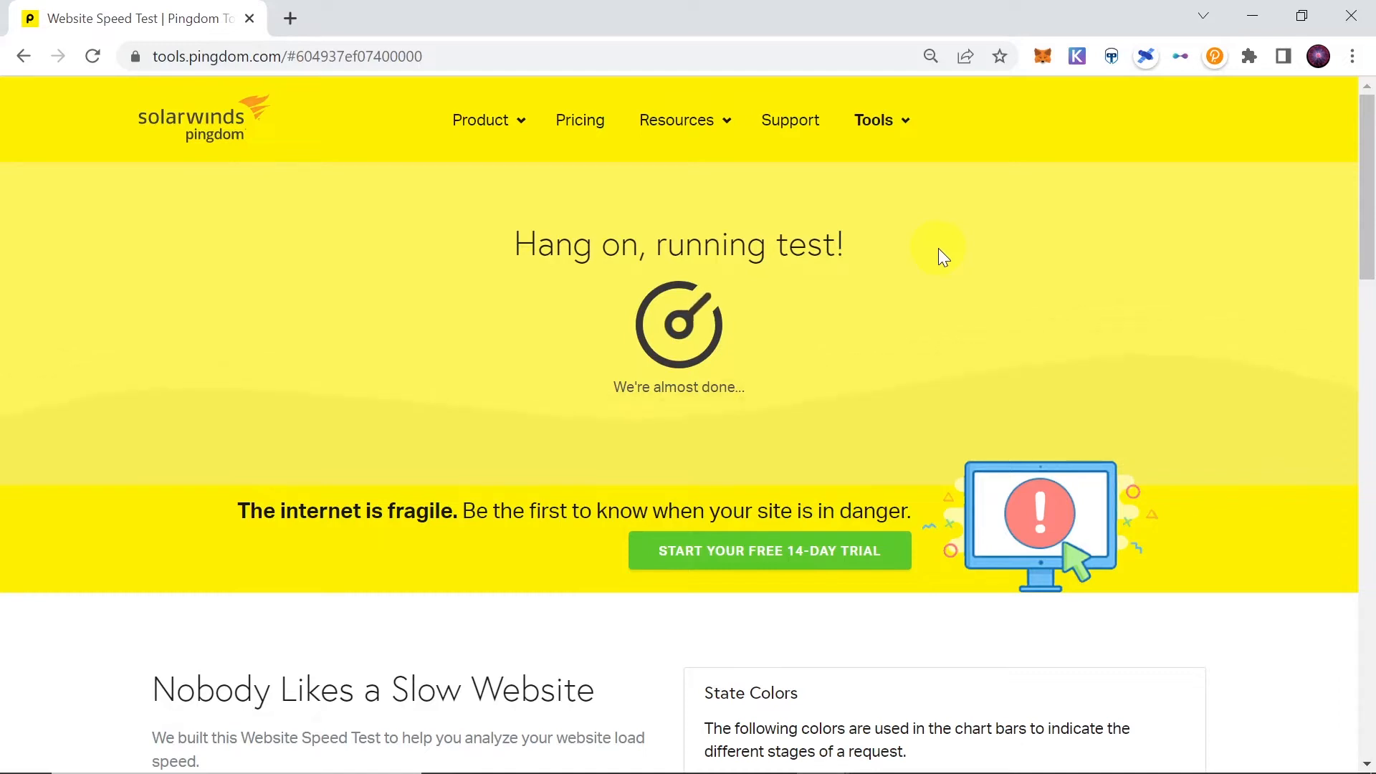
{"action": "mouse_move", "coordinate": [745, 352]}
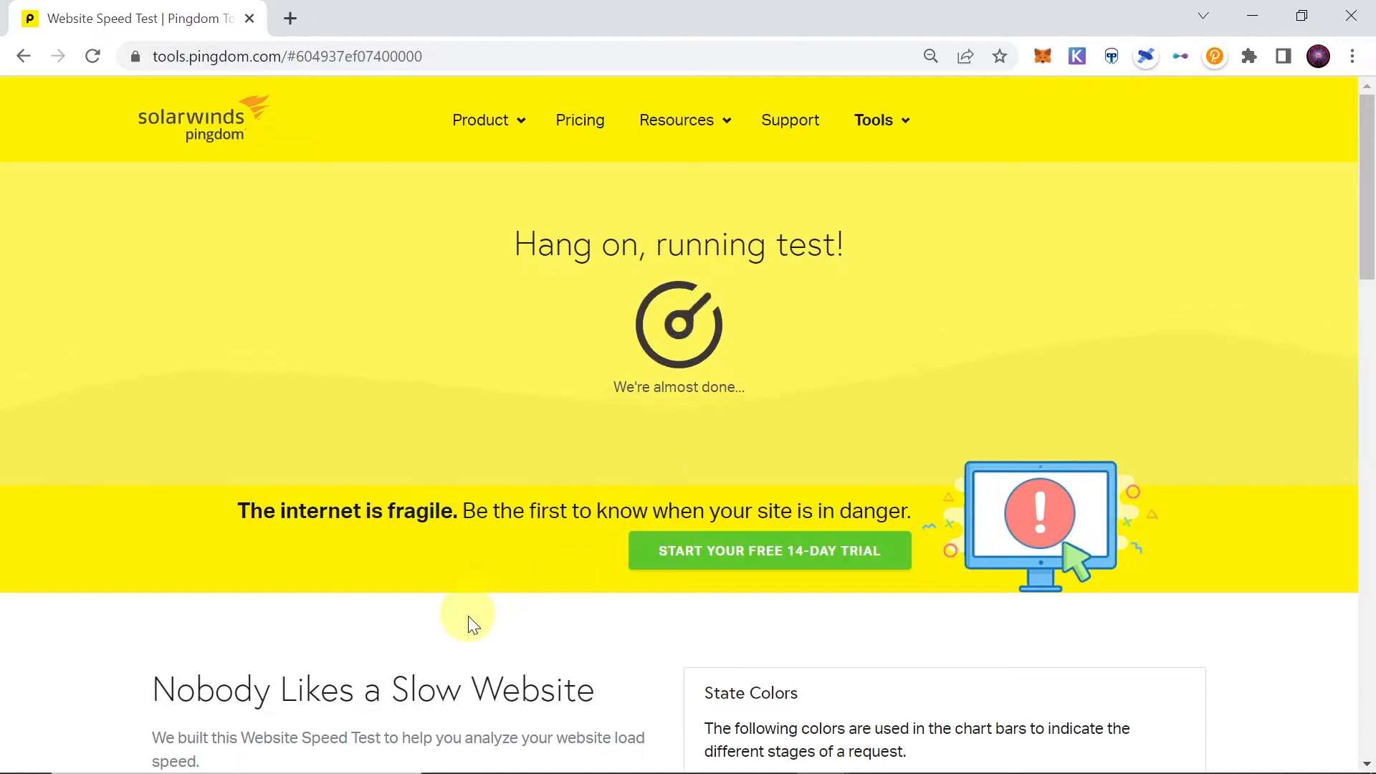
{"action": "mouse_move", "coordinate": [641, 633]}
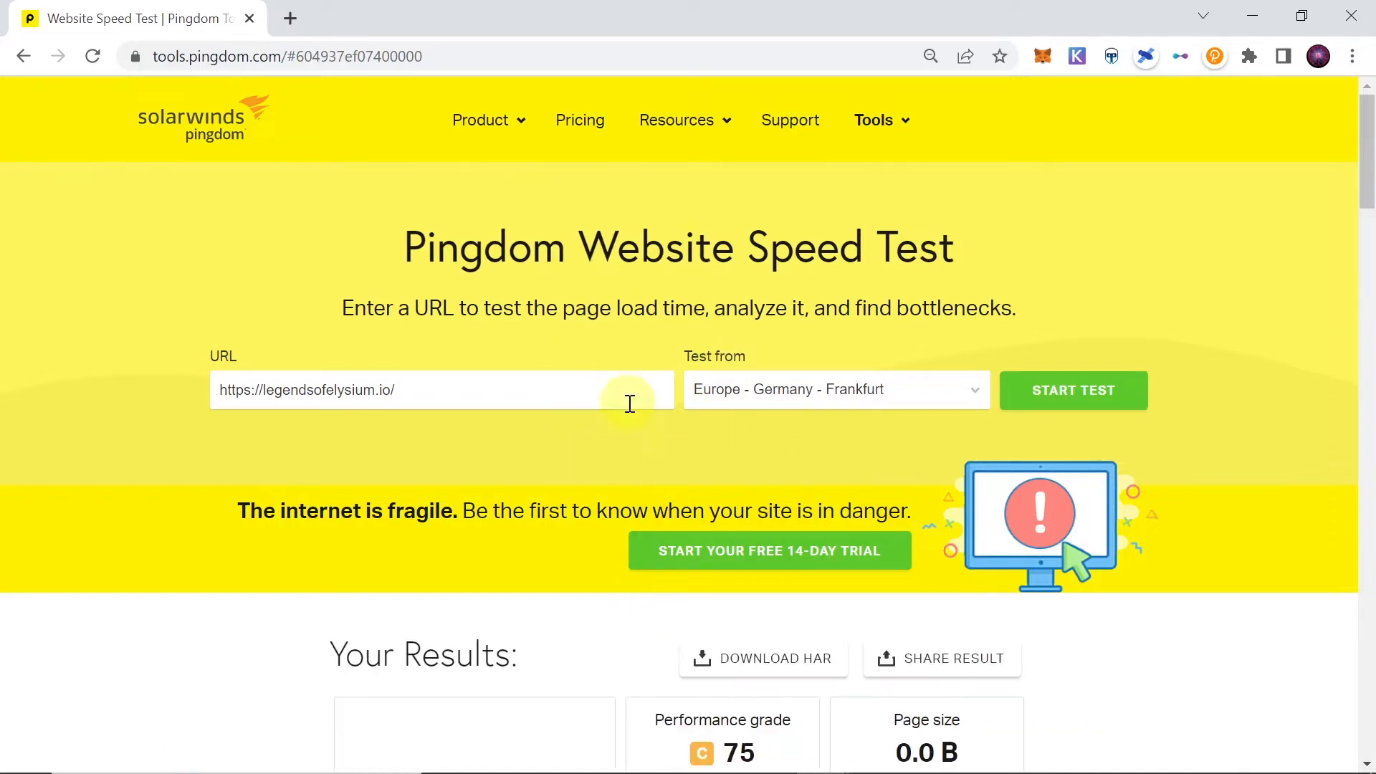
Scroll to the Your Results panel showing grade C 75, 30.3 MB, 4.78 s, 223 requests.
{"action": "scroll", "scroll_direction": "down", "scroll_amount": 3}
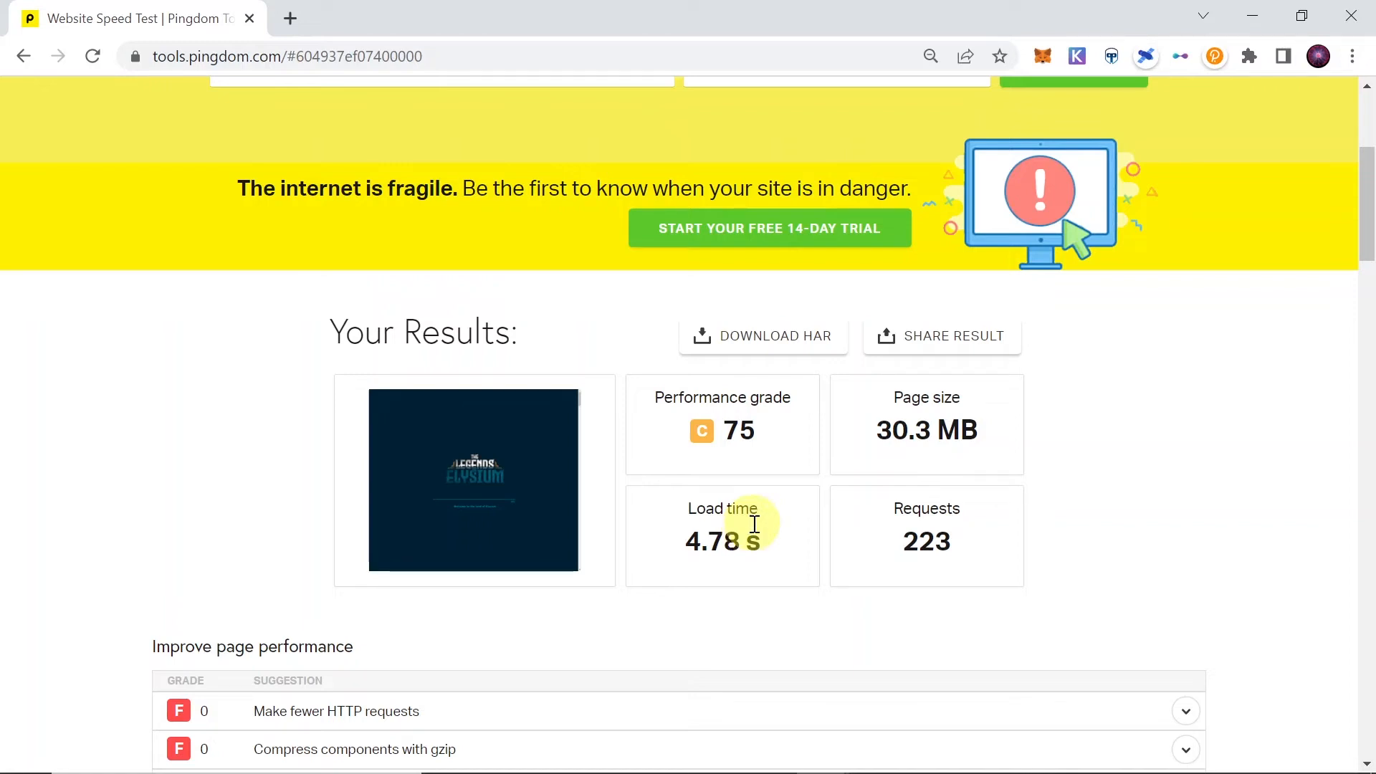
{"action": "mouse_move", "coordinate": [662, 470]}
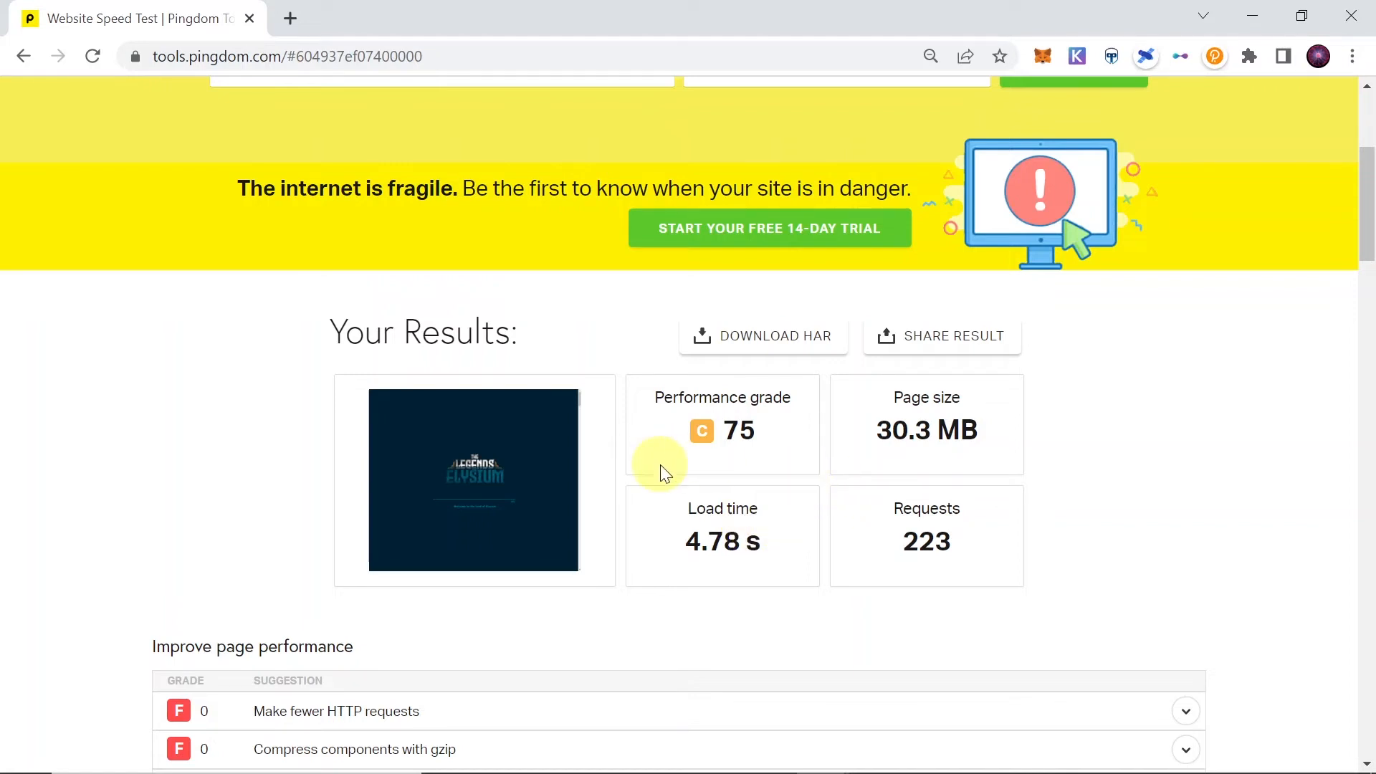
{"action": "mouse_move", "coordinate": [741, 389]}
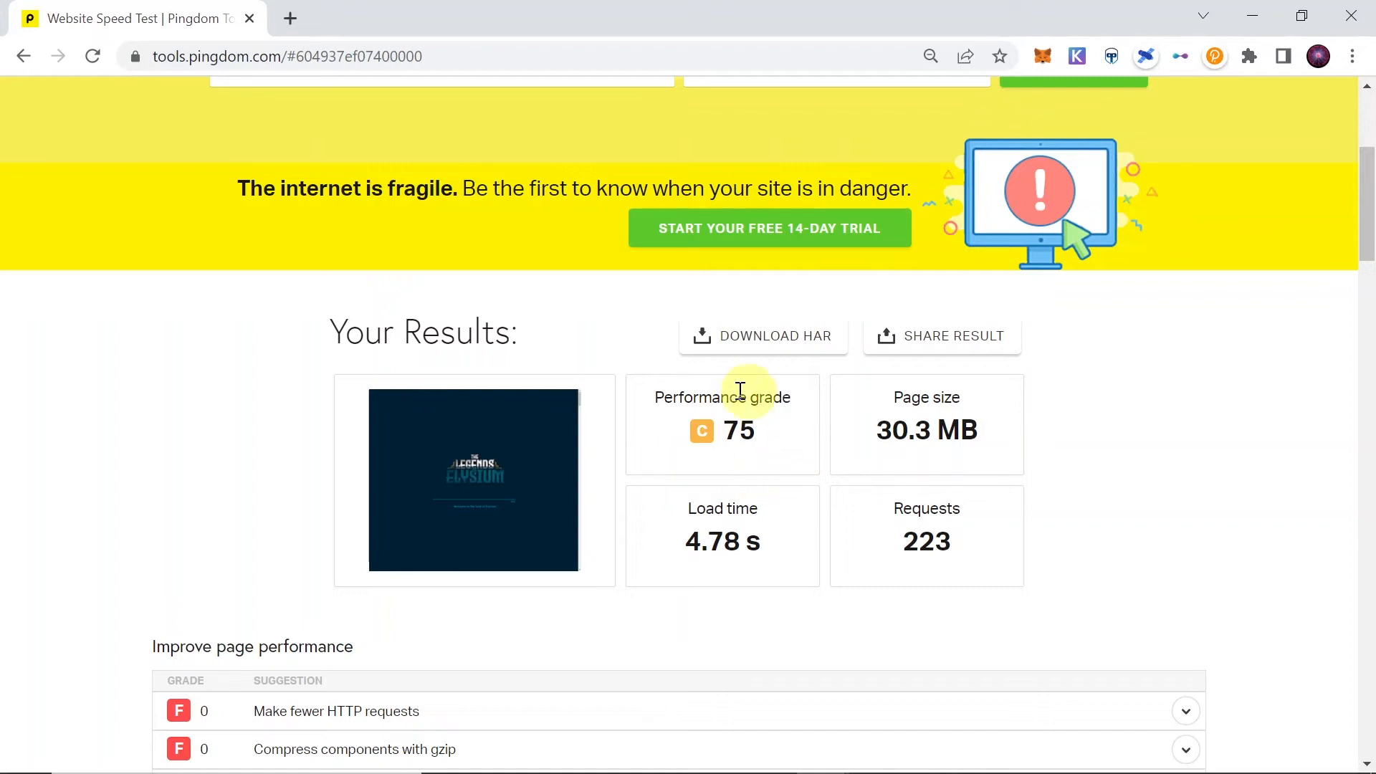
{"action": "mouse_move", "coordinate": [736, 441]}
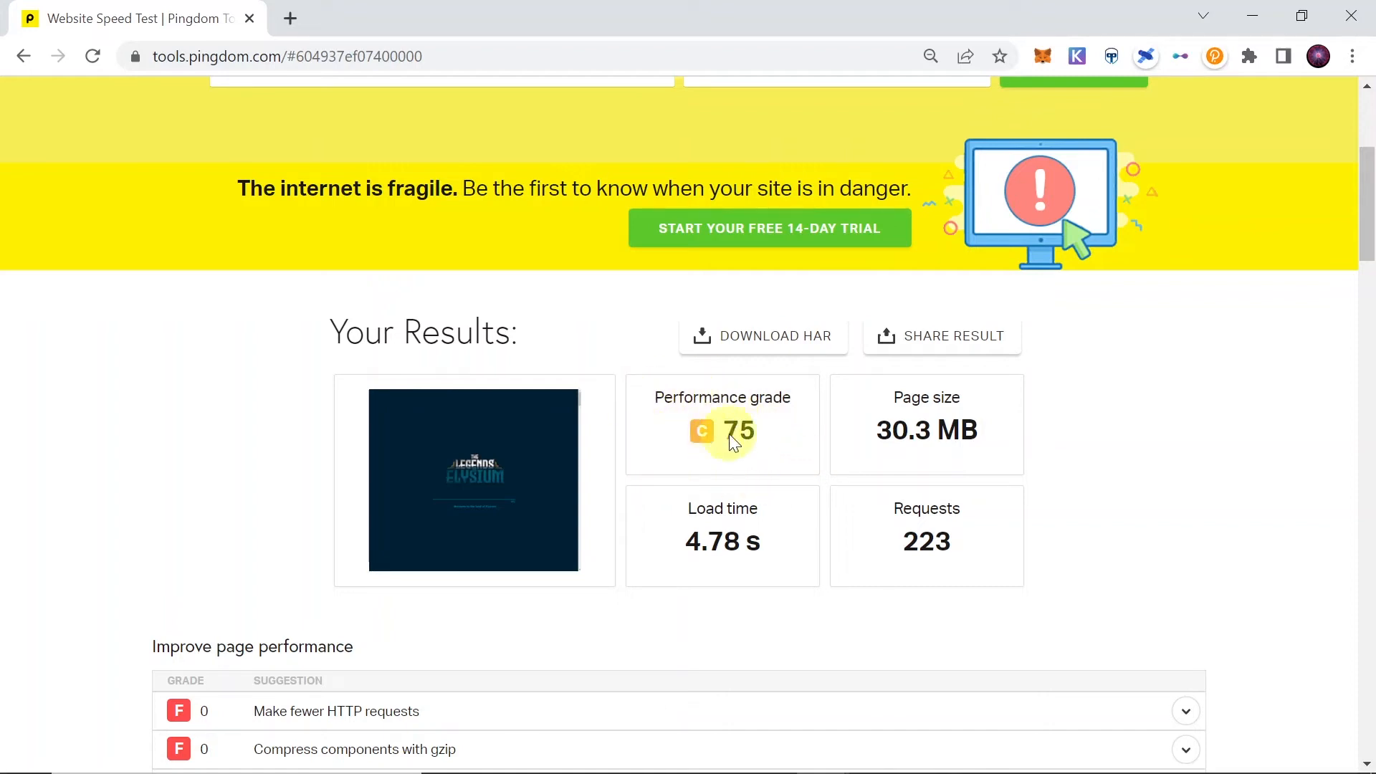
{"action": "mouse_move", "coordinate": [719, 438]}
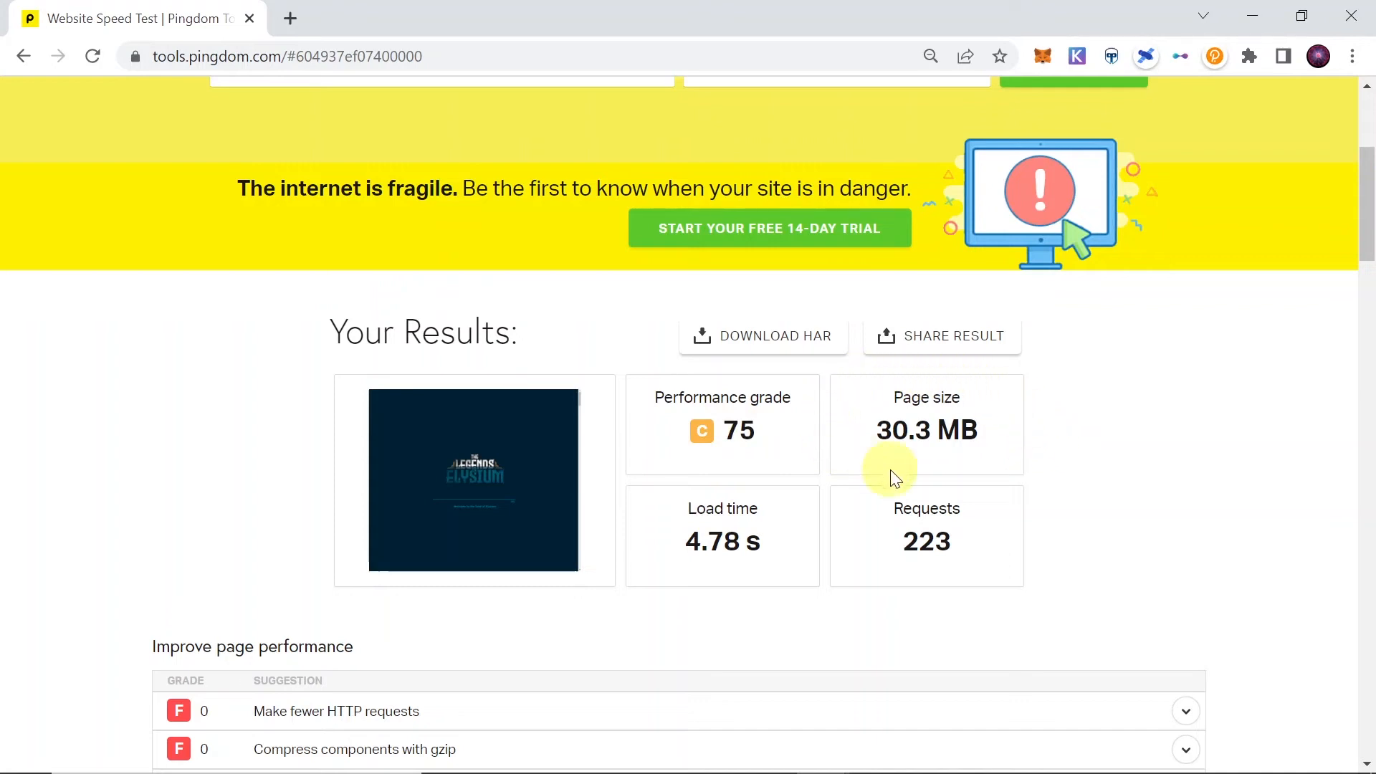
{"action": "mouse_move", "coordinate": [981, 408]}
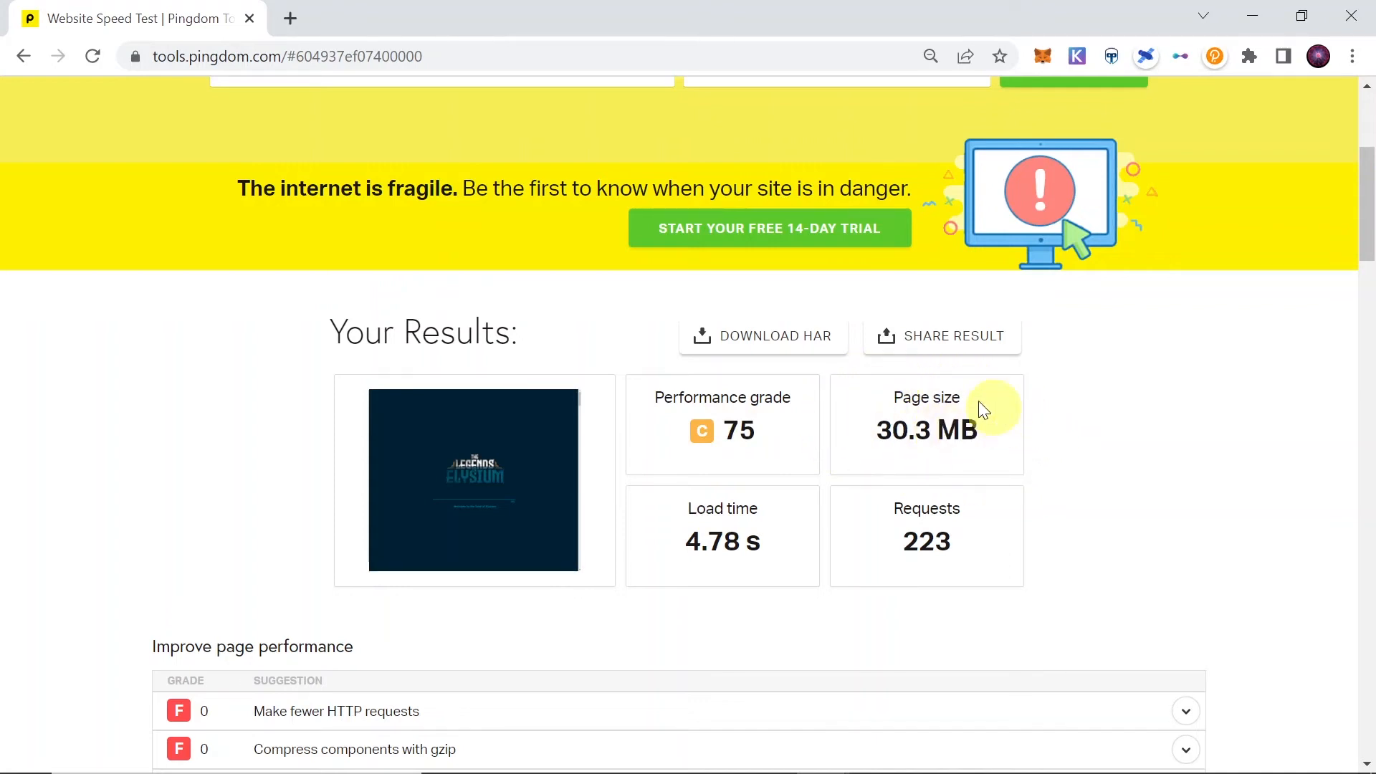